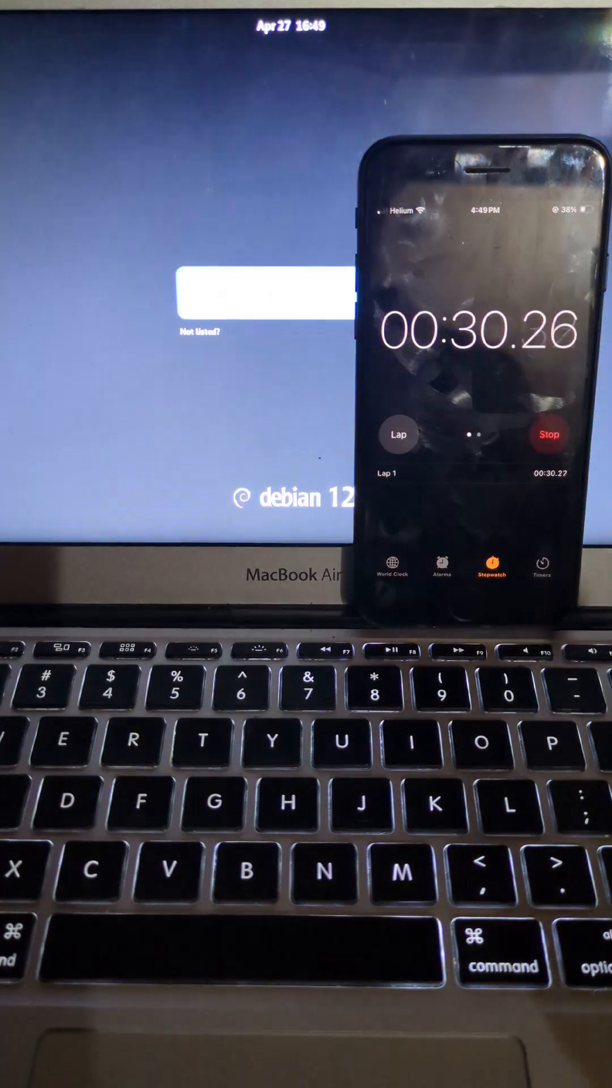
Log in at the SDDM screen with the password to reach the KDE desktop.
{"action": "left_click", "coordinate": [547, 436]}
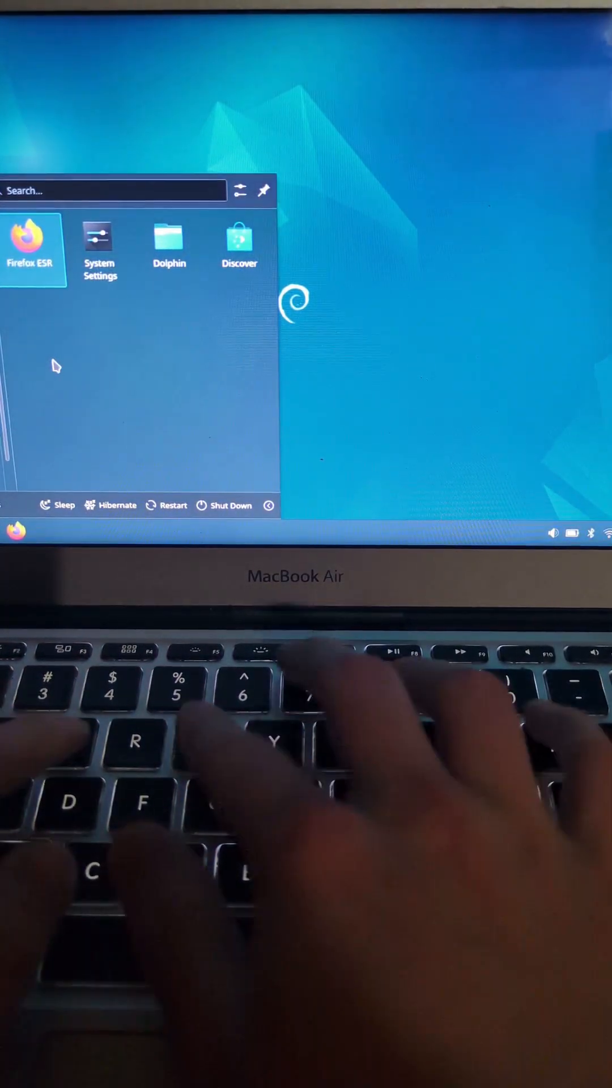
Run neofetch in Konsole to show the Debian 12 system summary.
{"action": "type", "text": "rm"}
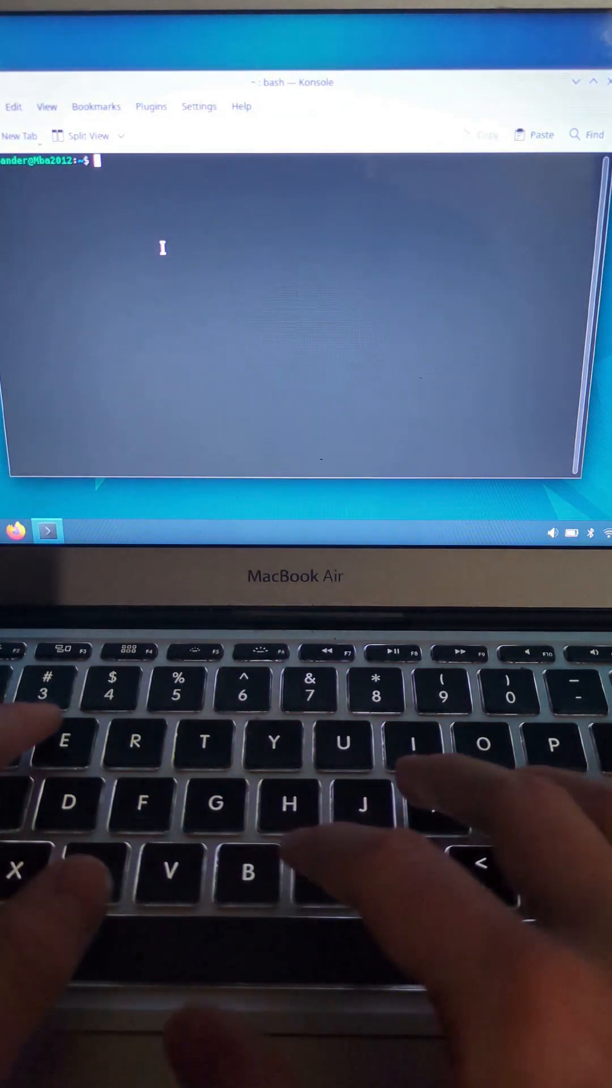
{"action": "type", "text": "neofetch"}
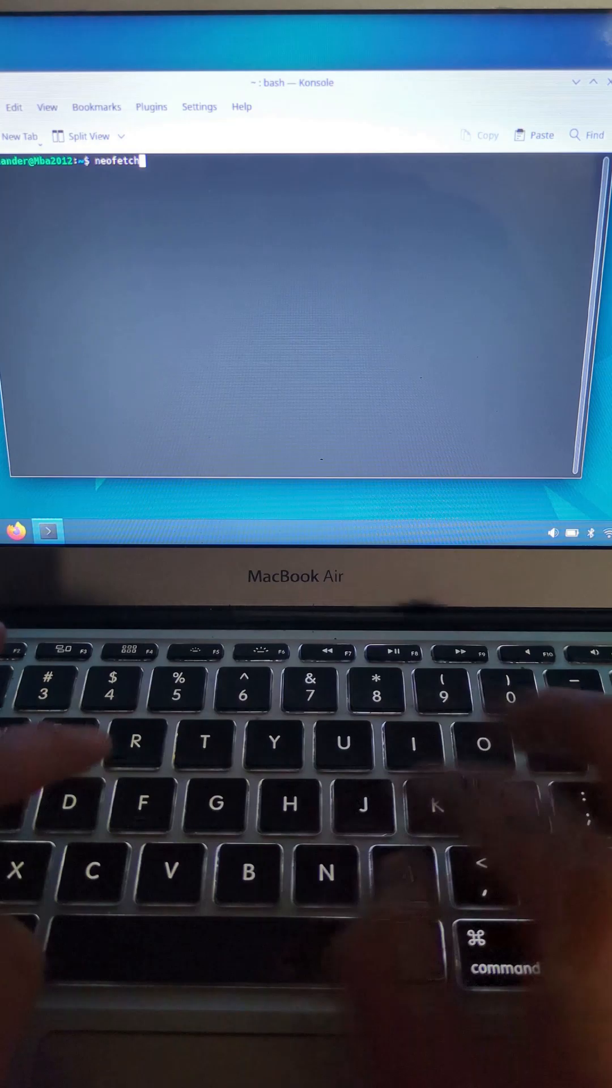
{"action": "key", "text": "Return"}
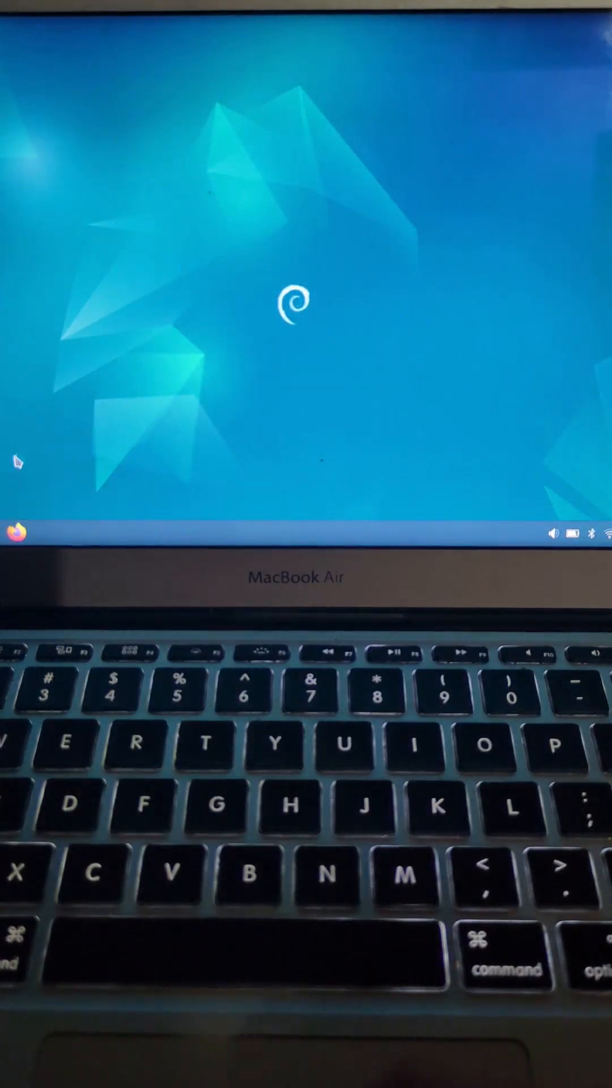
Show the Battery and Brightness applet with brightness sliders and battery at 93%.
{"action": "left_click", "coordinate": [15, 533]}
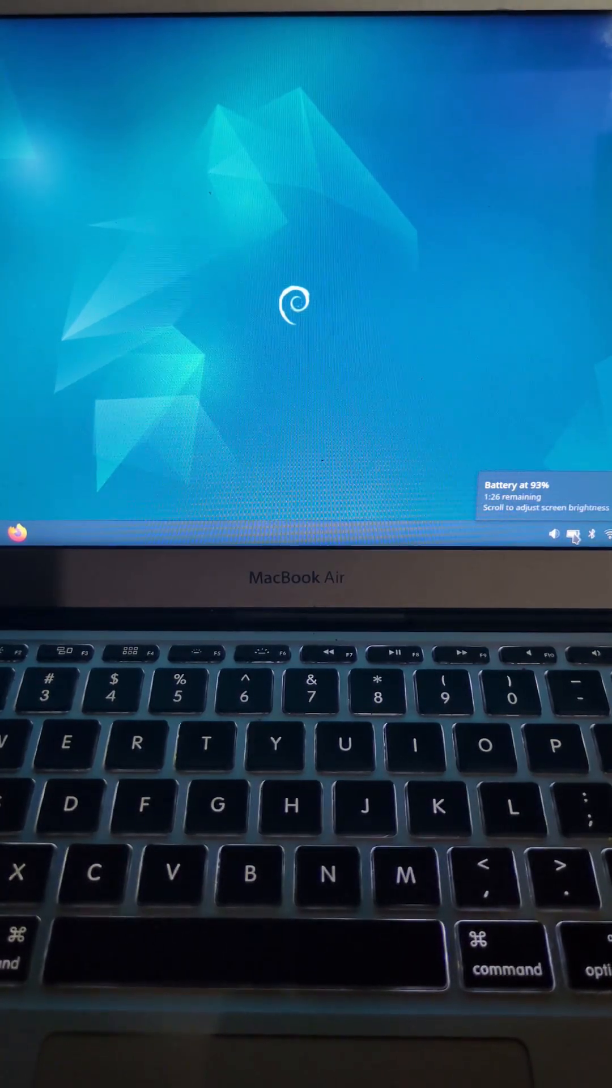
{"action": "left_click", "coordinate": [572, 536]}
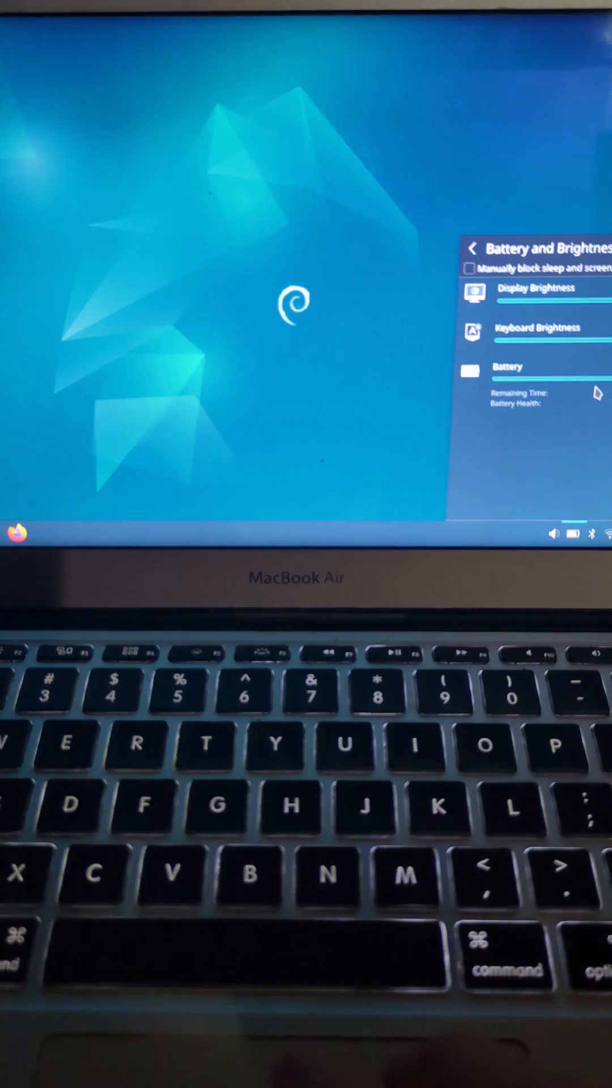